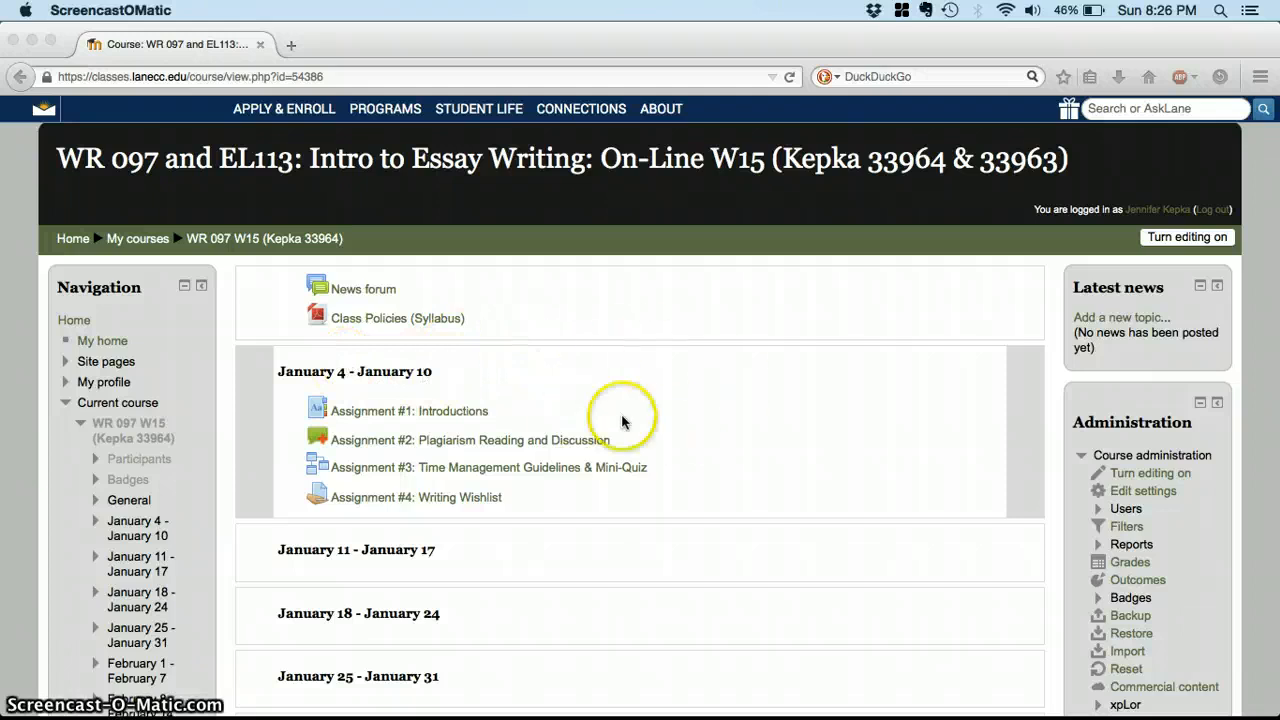
{"action": "mouse_move", "coordinate": [502, 390]}
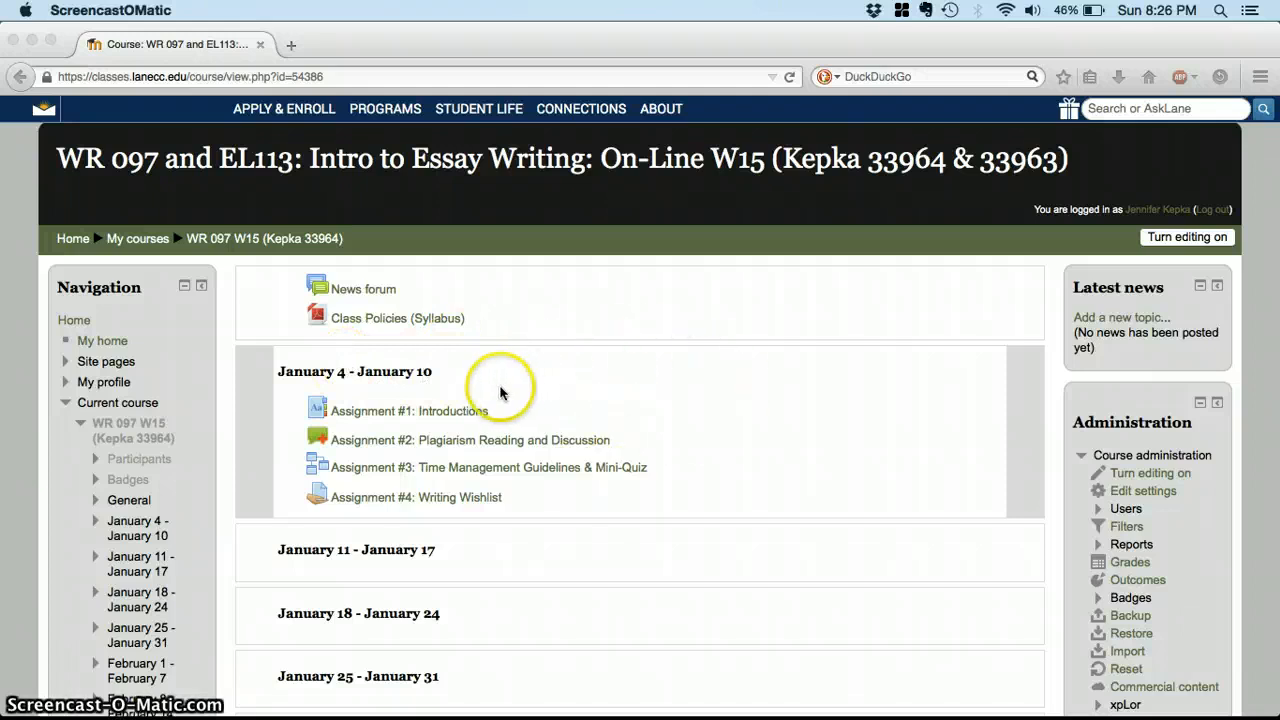
{"action": "mouse_move", "coordinate": [416, 524]}
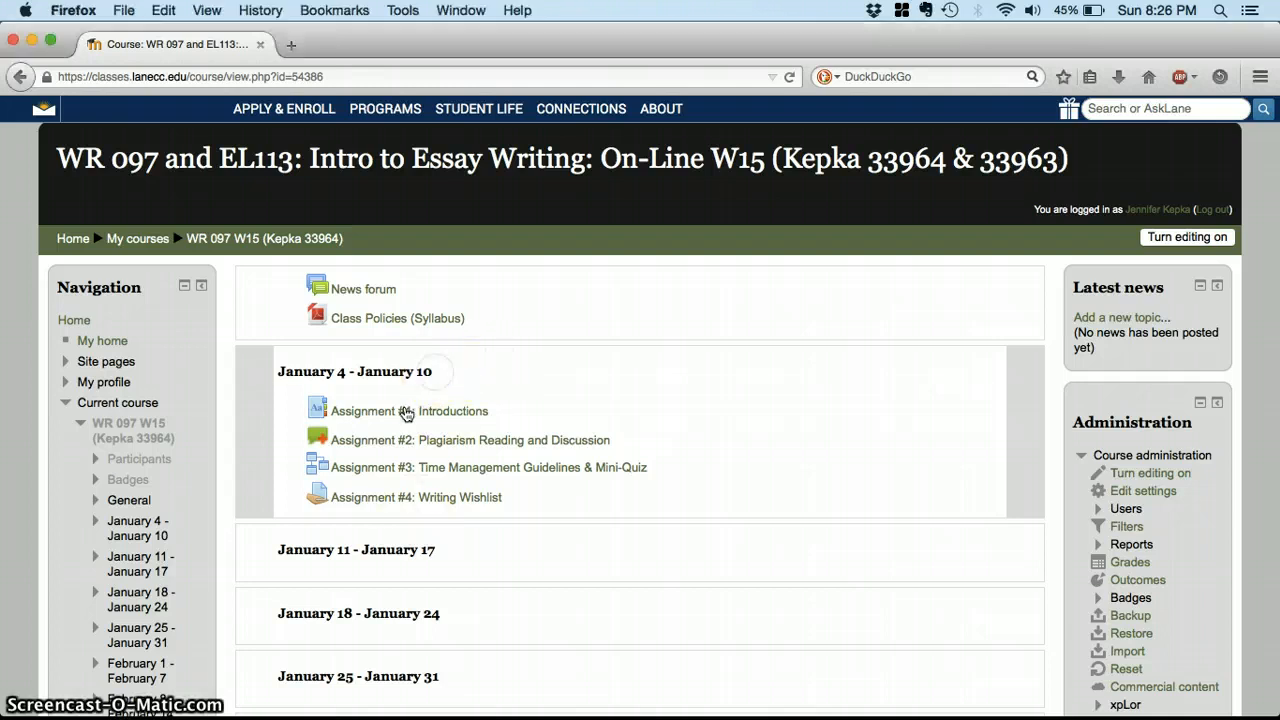
- View Assignment #1: Introductions down to the instructor's sample entry, then head back to the course page
{"action": "left_click", "coordinate": [404, 412]}
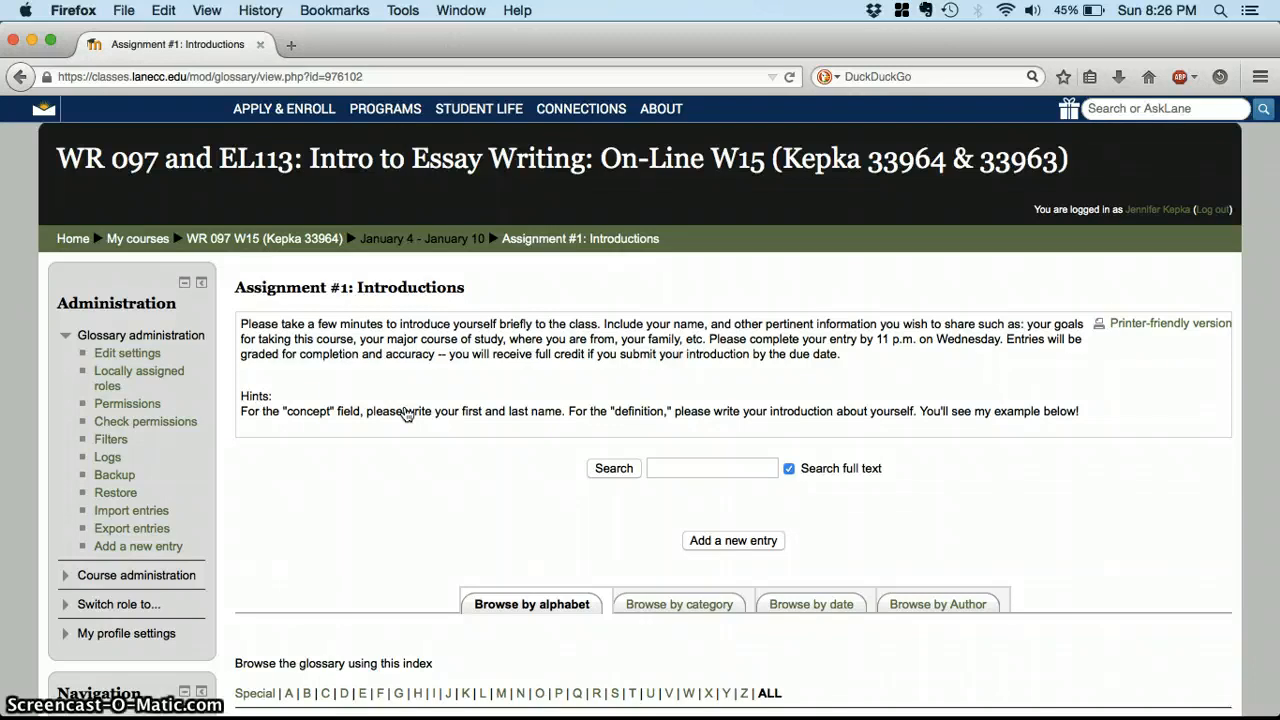
{"action": "mouse_move", "coordinate": [492, 388]}
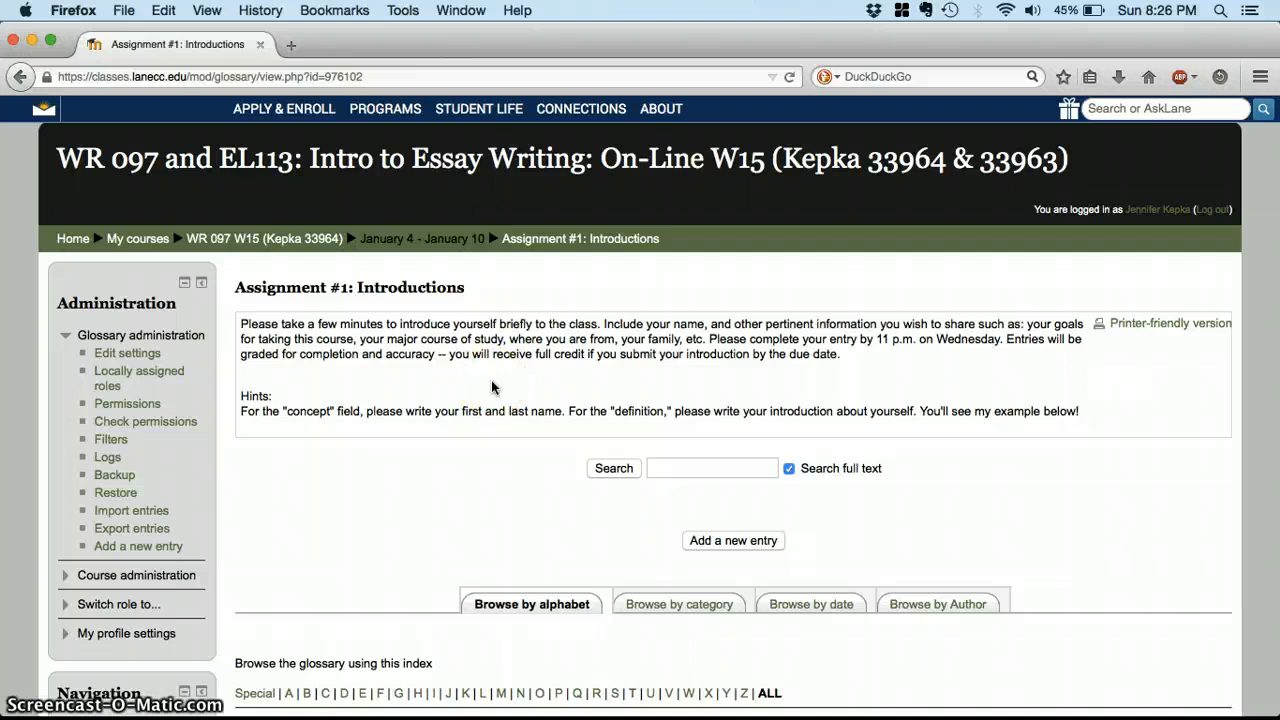
{"action": "mouse_move", "coordinate": [612, 412]}
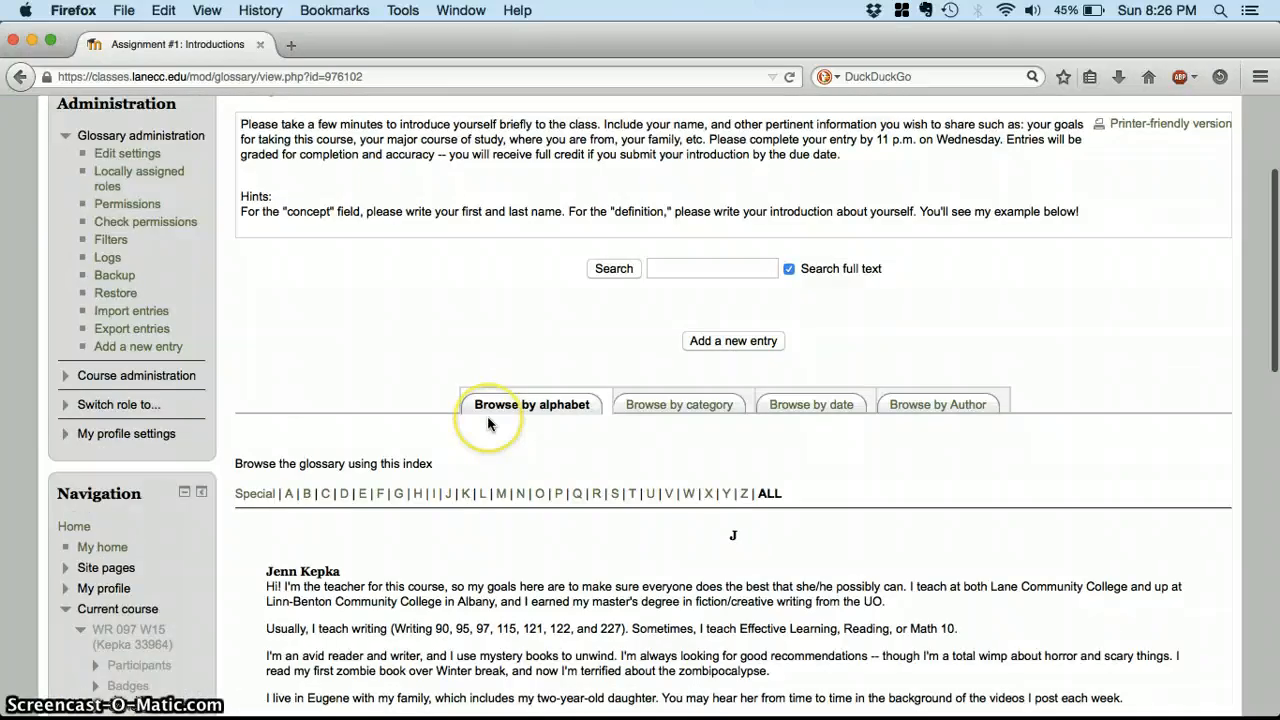
{"action": "scroll", "scroll_direction": "down", "scroll_amount": 3}
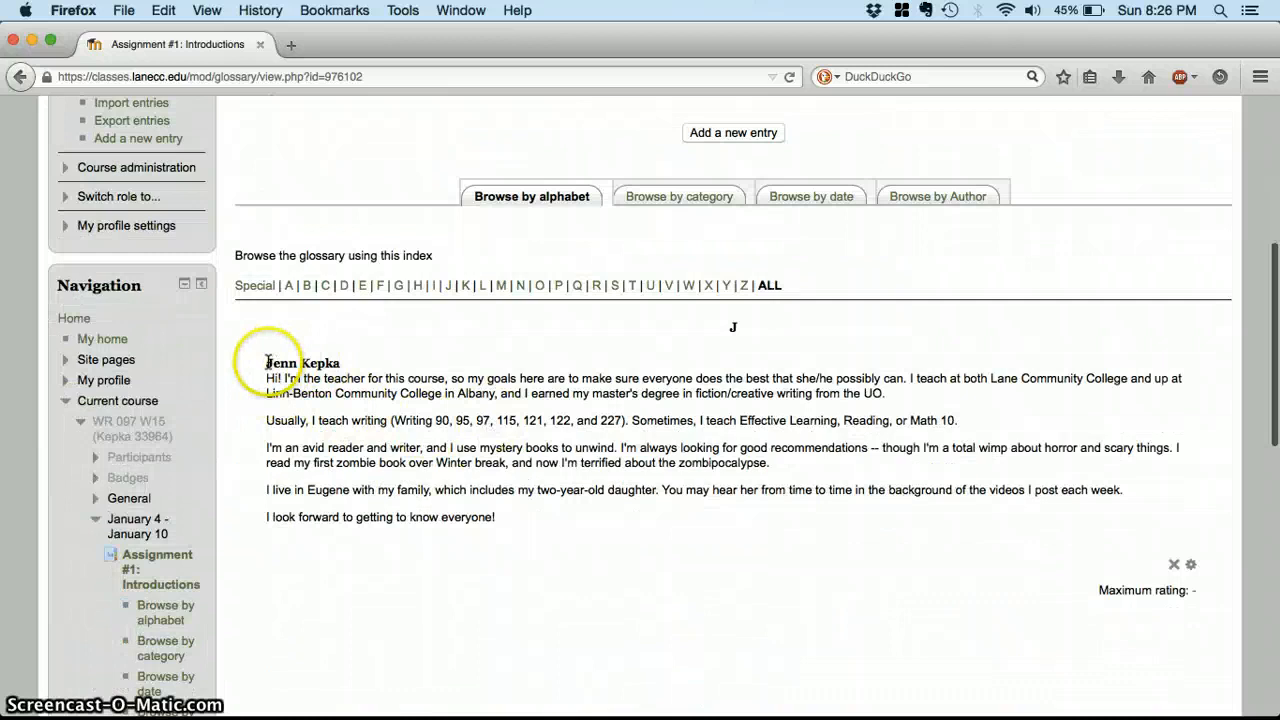
{"action": "mouse_move", "coordinate": [700, 456]}
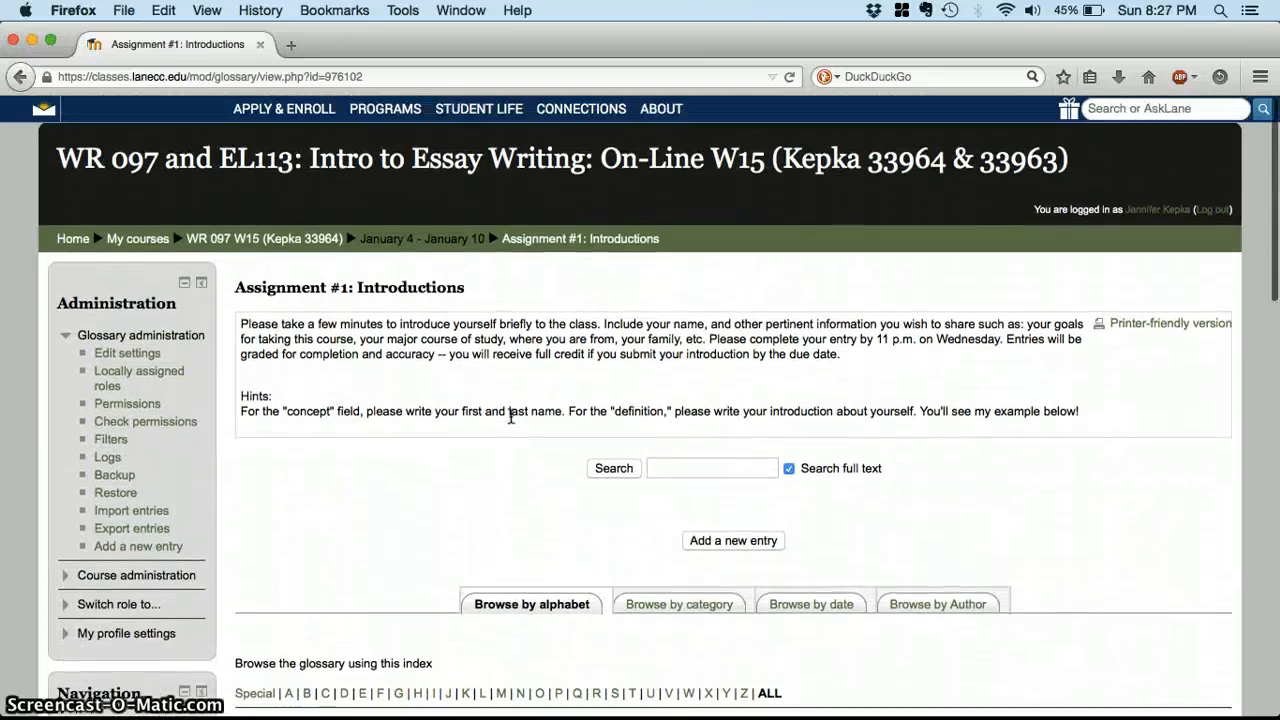
{"action": "left_click", "coordinate": [24, 78]}
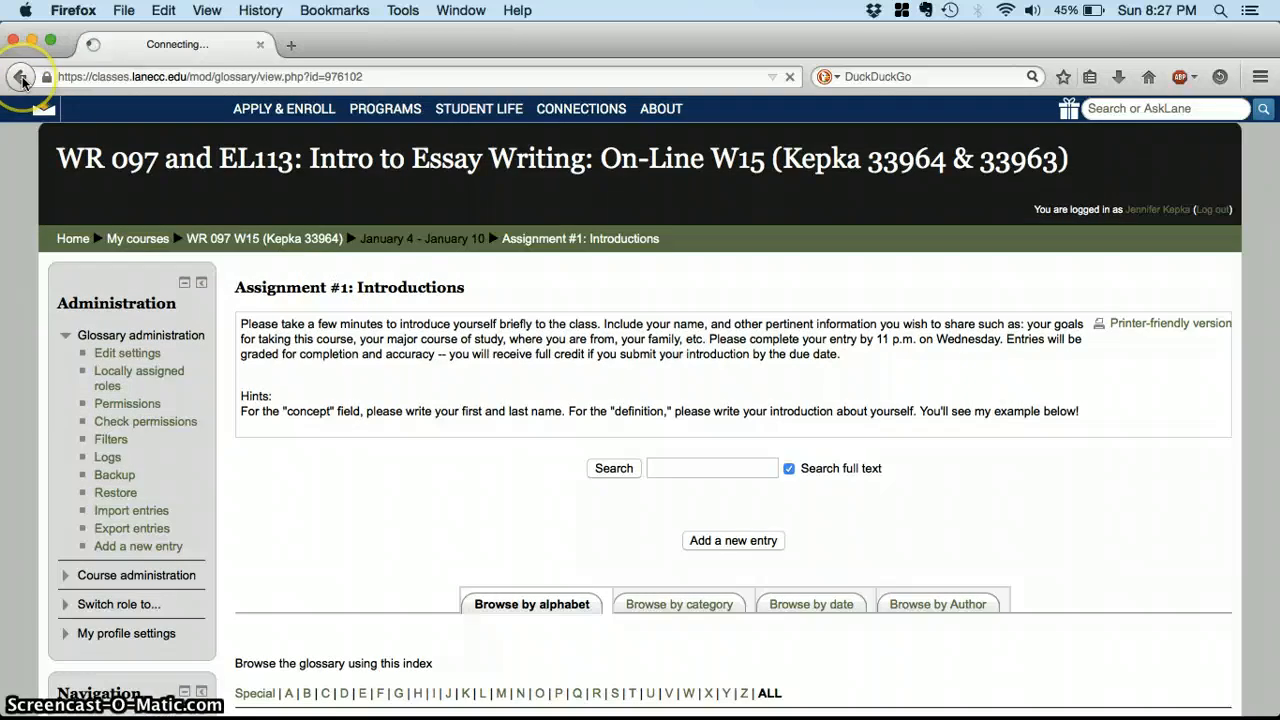
- From the course page, read through the Assignment #2: Plagiarism Reading and Discussion forum prompt and due date
{"action": "left_click", "coordinate": [22, 76]}
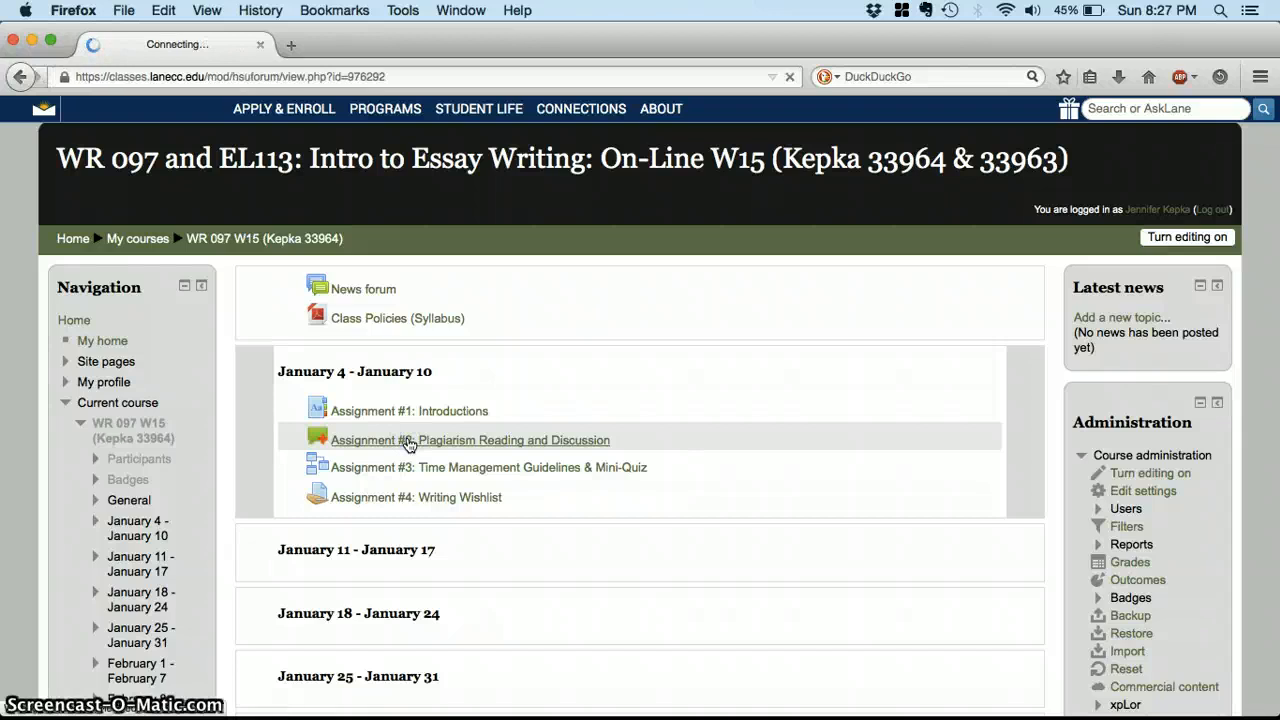
{"action": "left_click", "coordinate": [468, 440]}
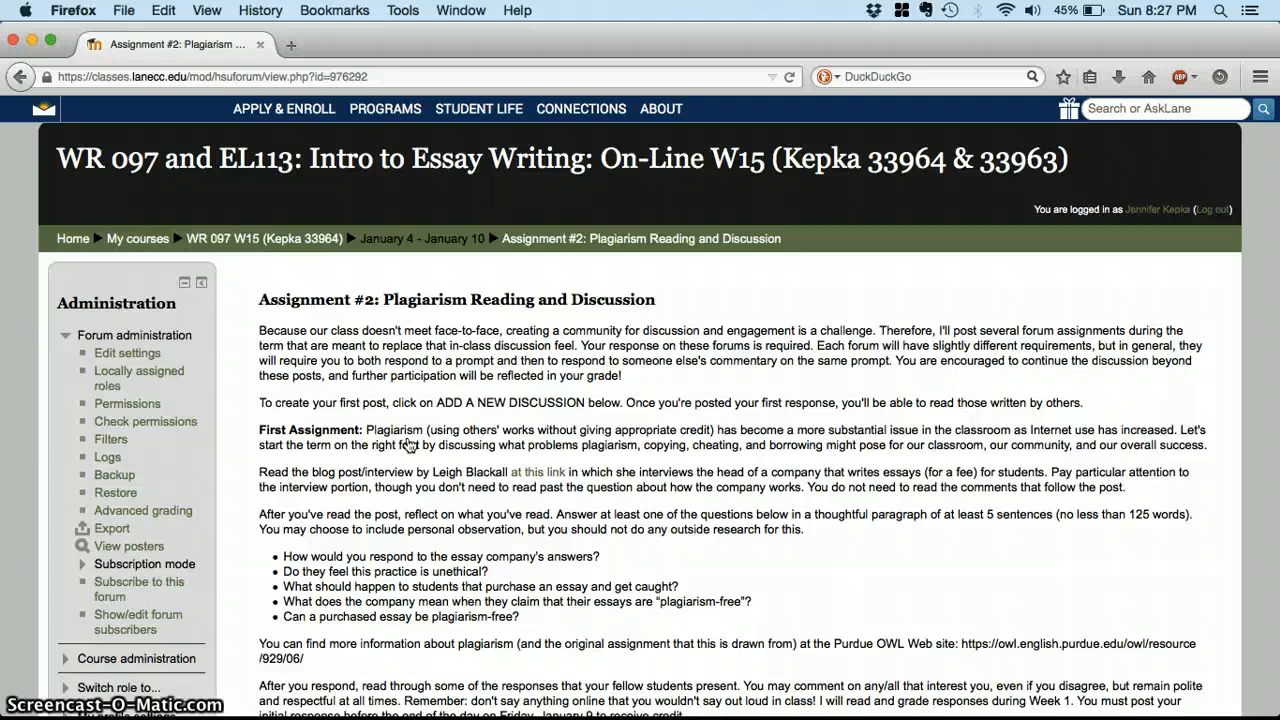
{"action": "scroll", "scroll_direction": "down", "scroll_amount": 3}
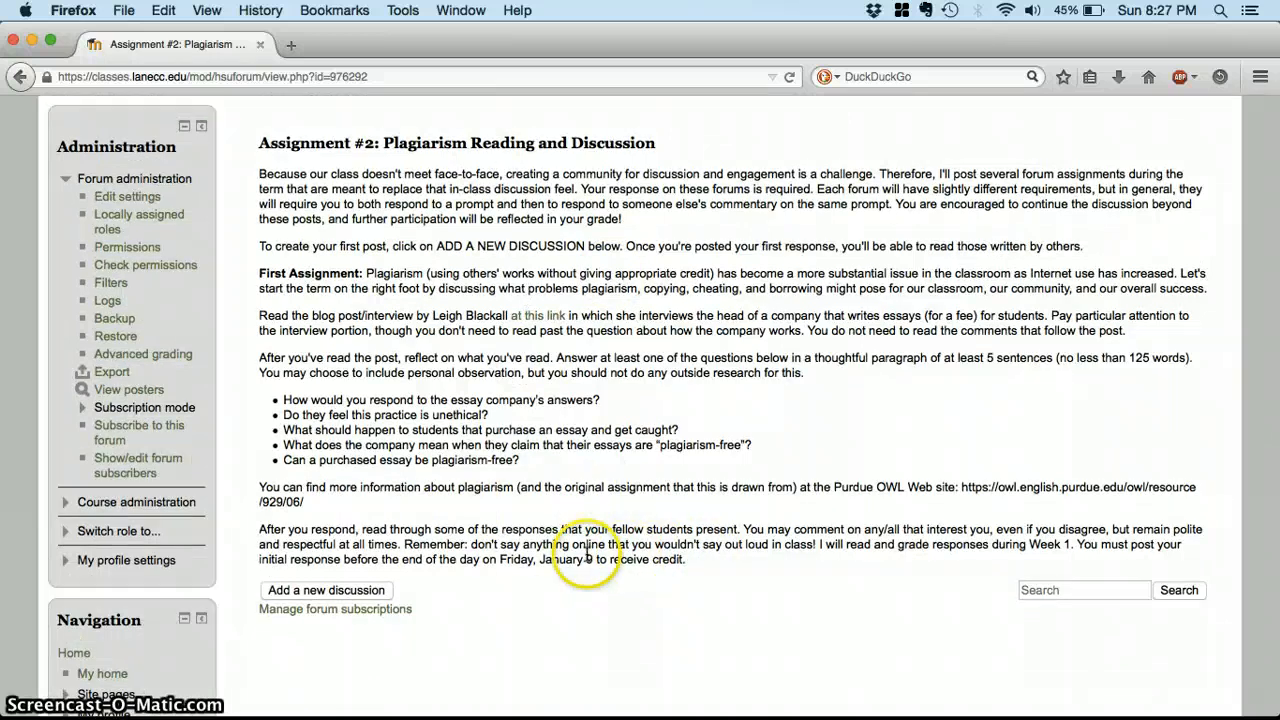
{"action": "left_click_drag", "start_coordinate": [500, 560], "coordinate": [680, 560]}
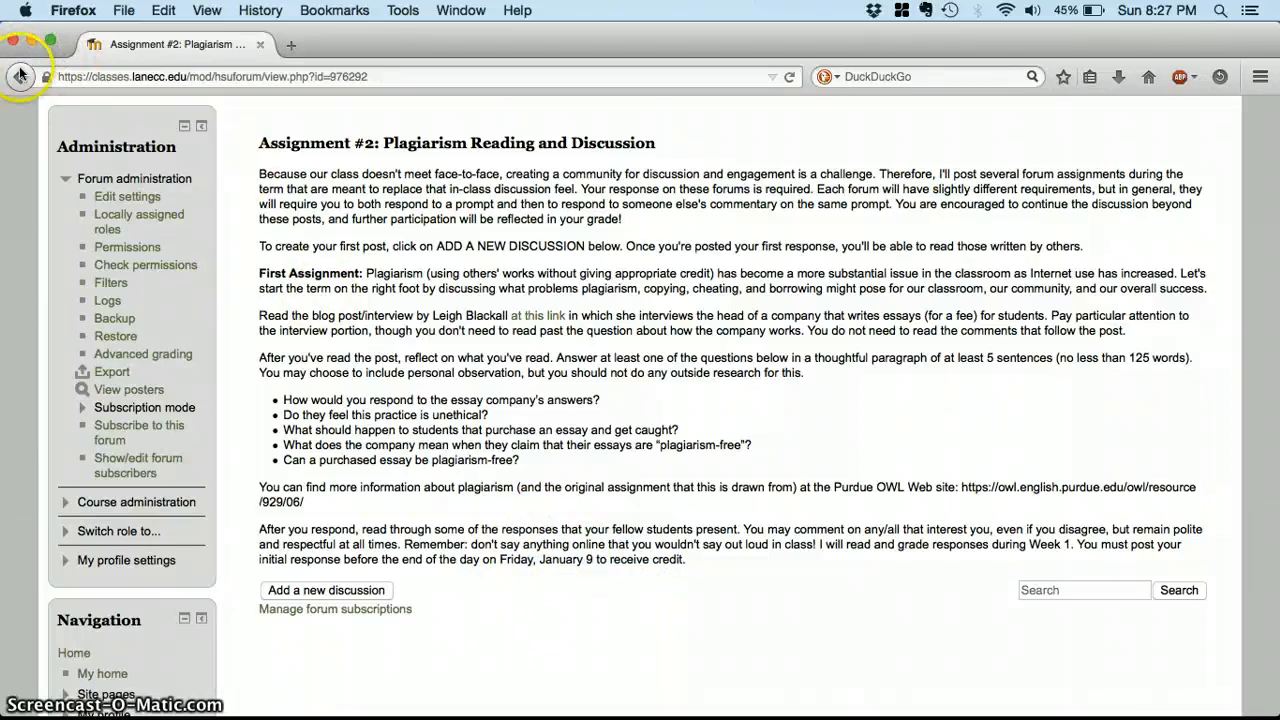
- Back on the January 4 - January 10 list, choose Assignment #3: Time Management Guidelines & Mini-Quiz
{"action": "left_click", "coordinate": [22, 76]}
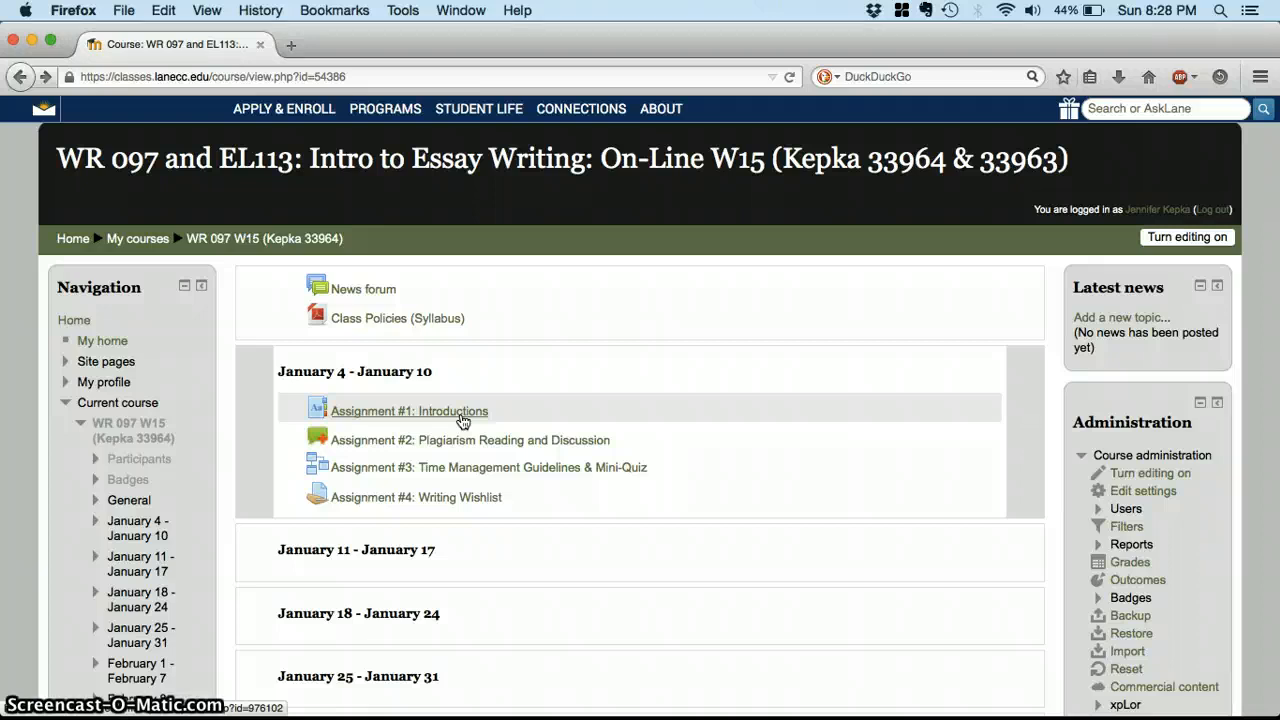
{"action": "mouse_move", "coordinate": [496, 464]}
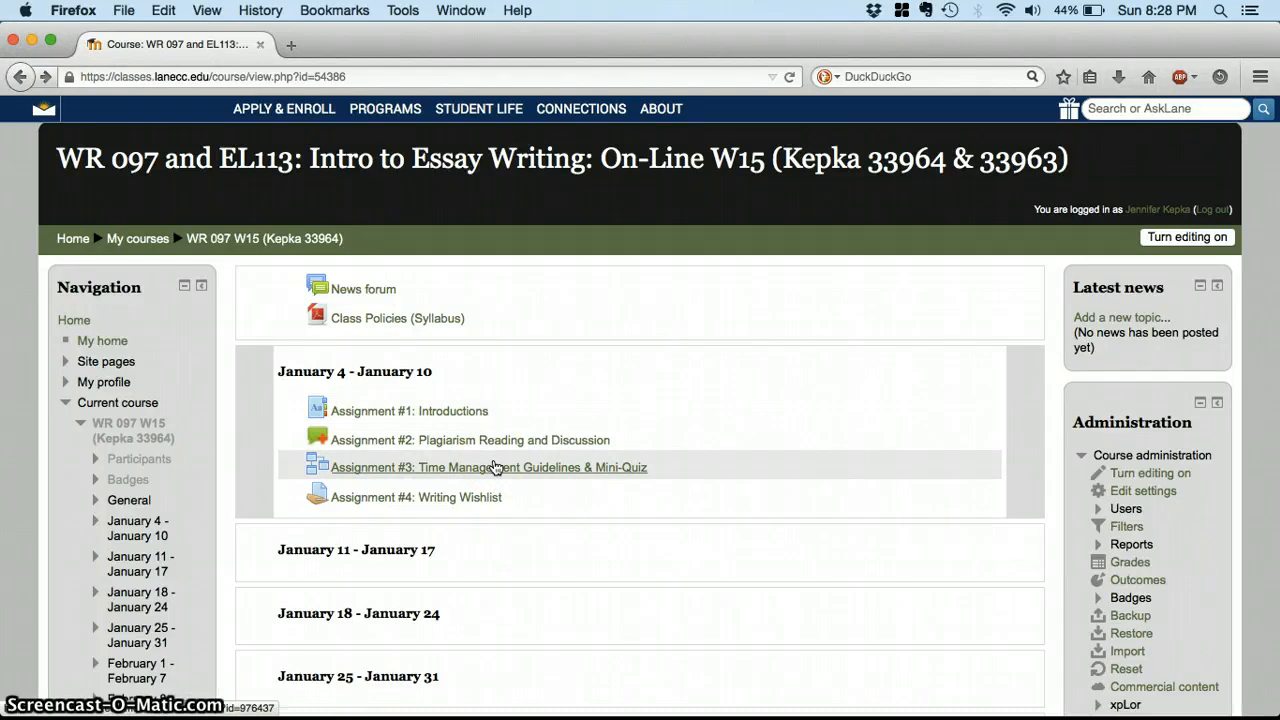
{"action": "left_click", "coordinate": [488, 468]}
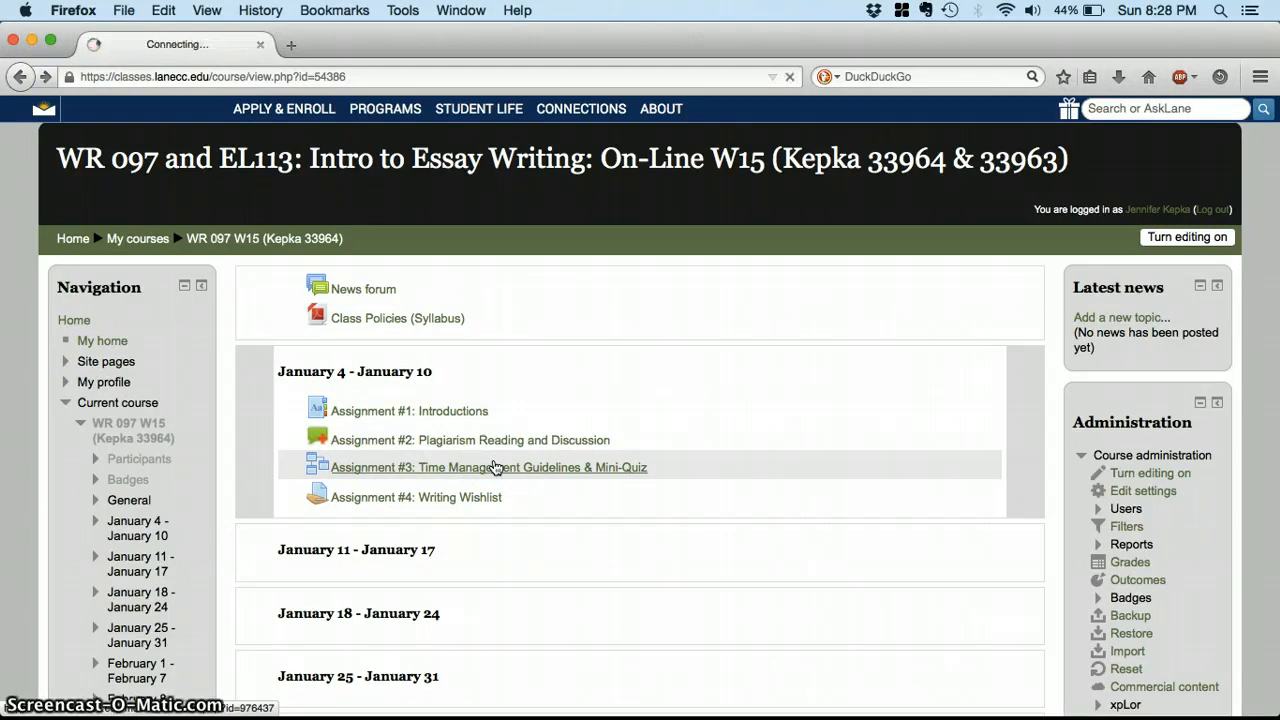
- View the Assignment #3 lesson's Introduction page, then return to the course page
{"action": "left_click", "coordinate": [488, 468]}
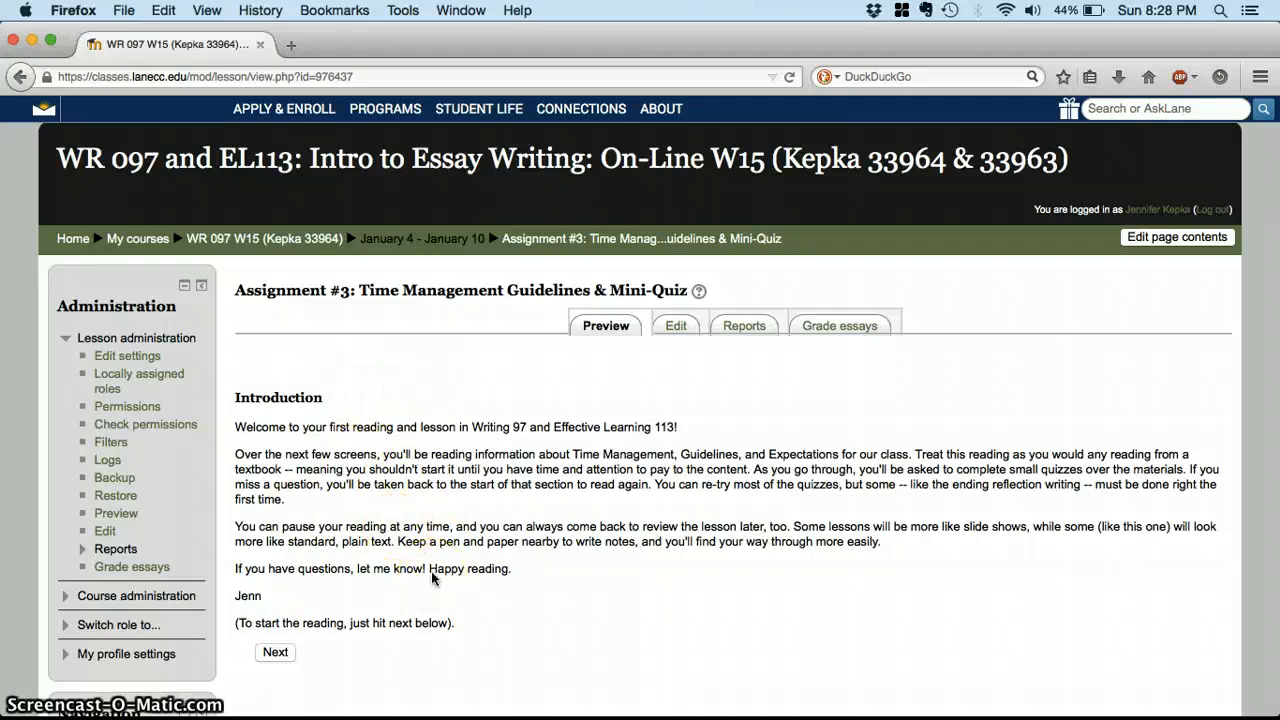
{"action": "left_click", "coordinate": [22, 76]}
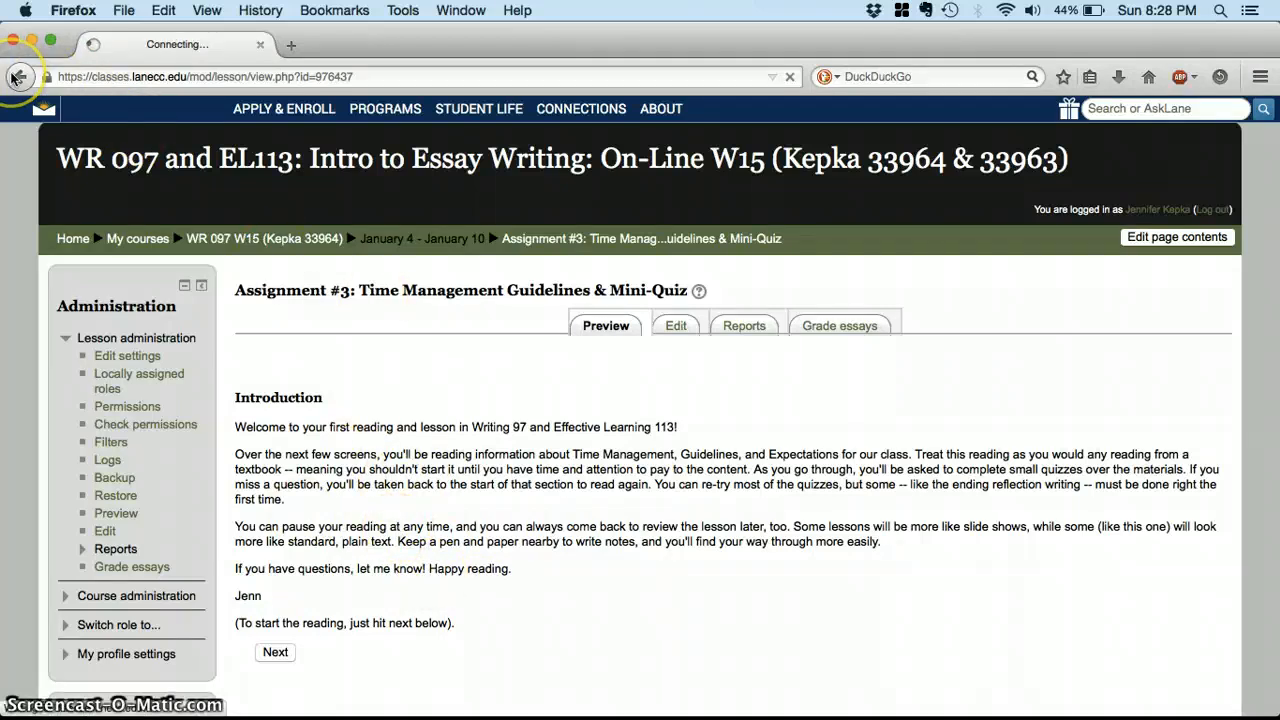
{"action": "left_click", "coordinate": [20, 76]}
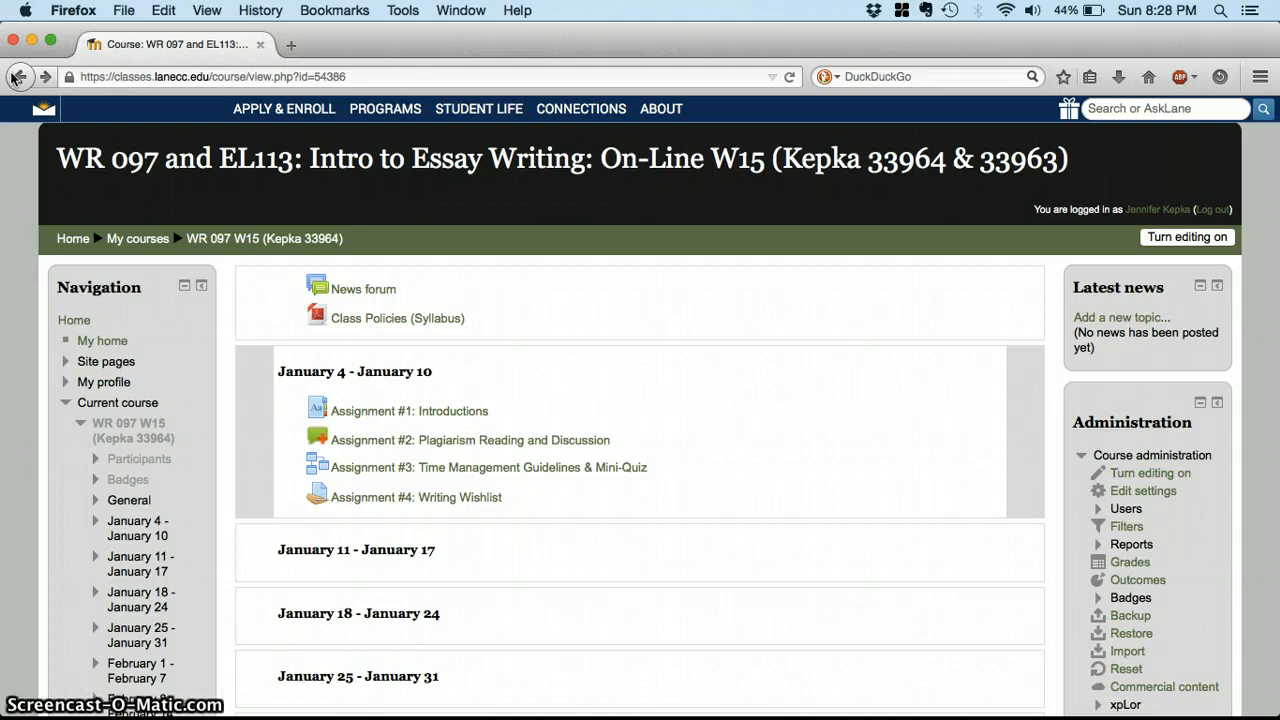
{"action": "mouse_move", "coordinate": [492, 508]}
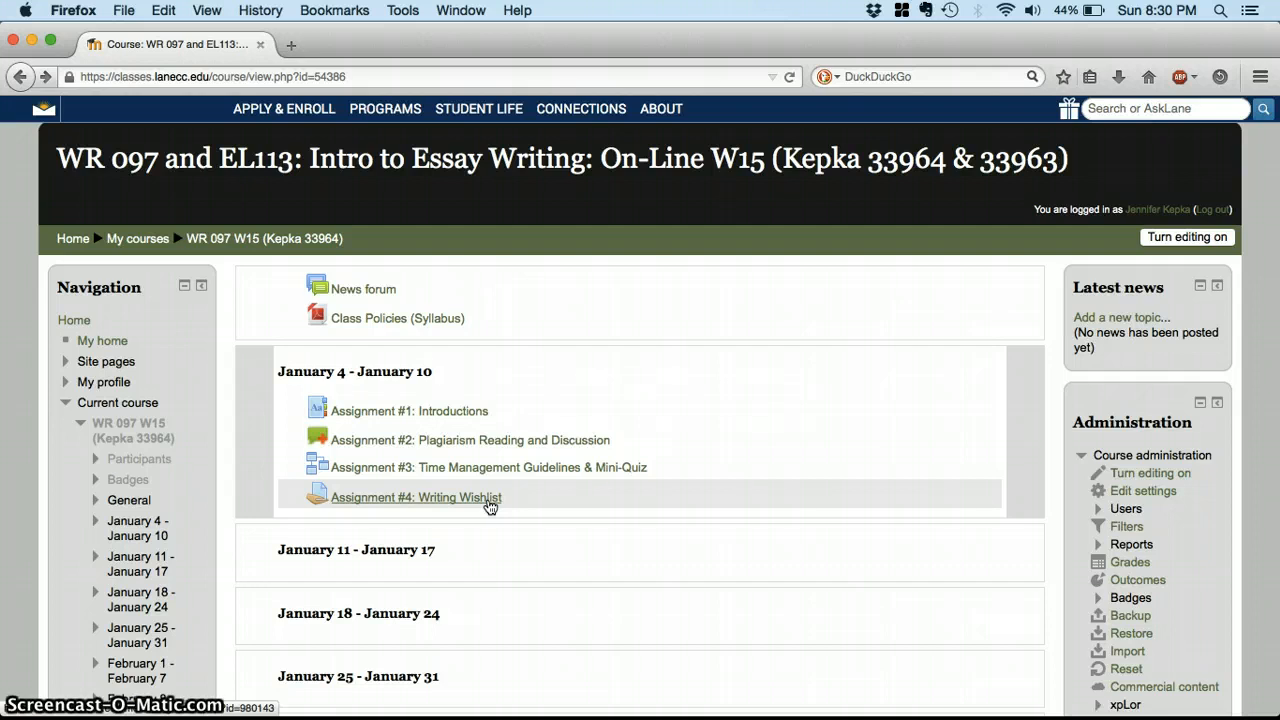
{"action": "mouse_move", "coordinate": [702, 378]}
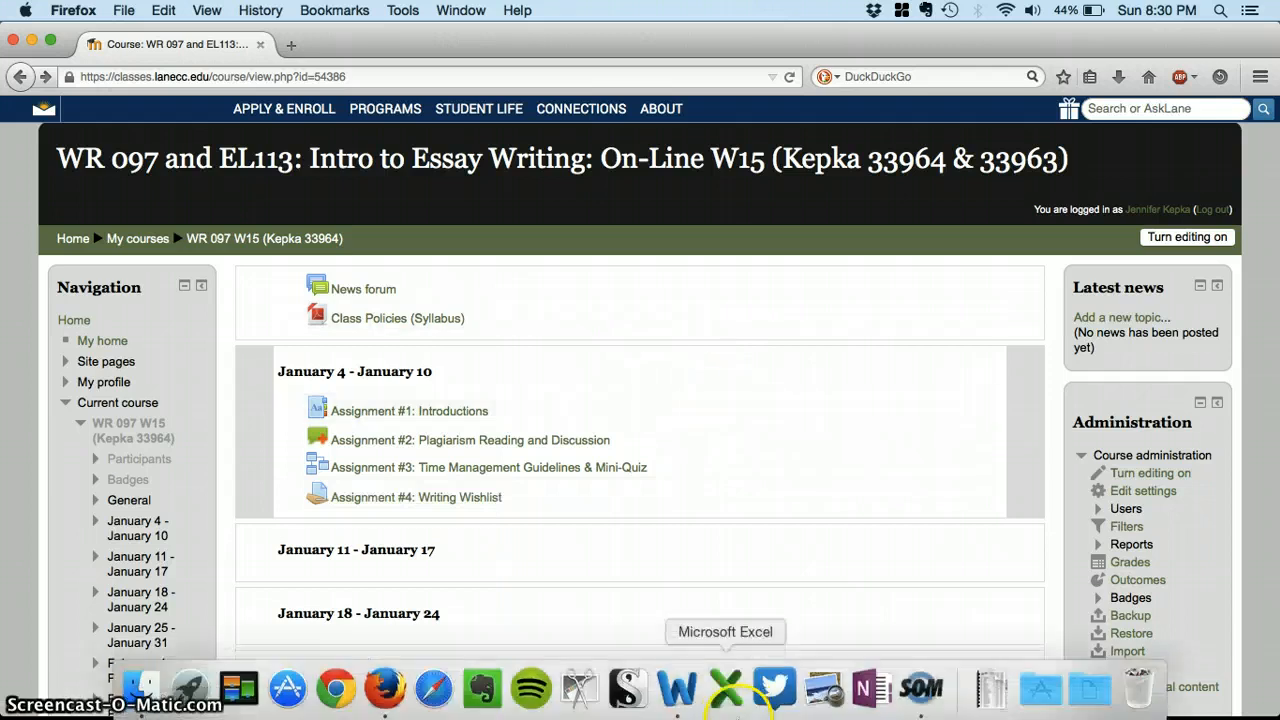
- Reach the Messages block below the remaining weeks and go to the Messages page
{"action": "scroll", "scroll_direction": "down", "scroll_amount": 3}
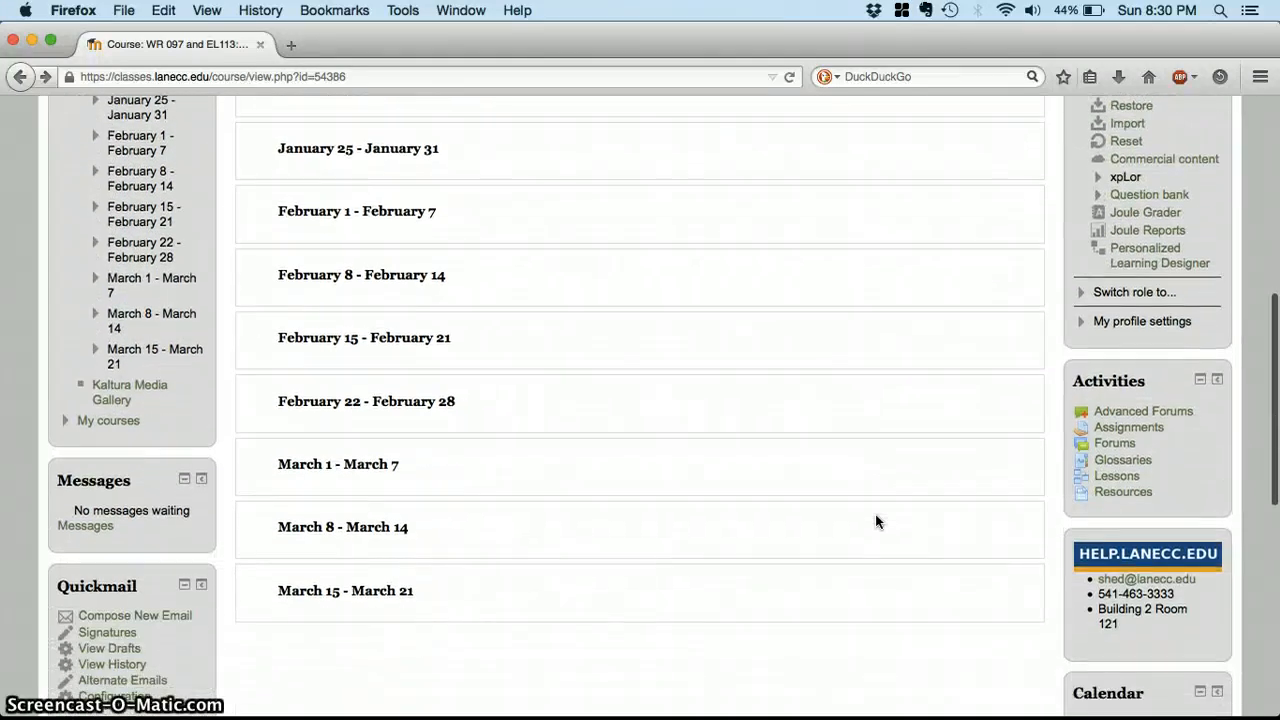
{"action": "scroll", "scroll_direction": "down", "scroll_amount": 3}
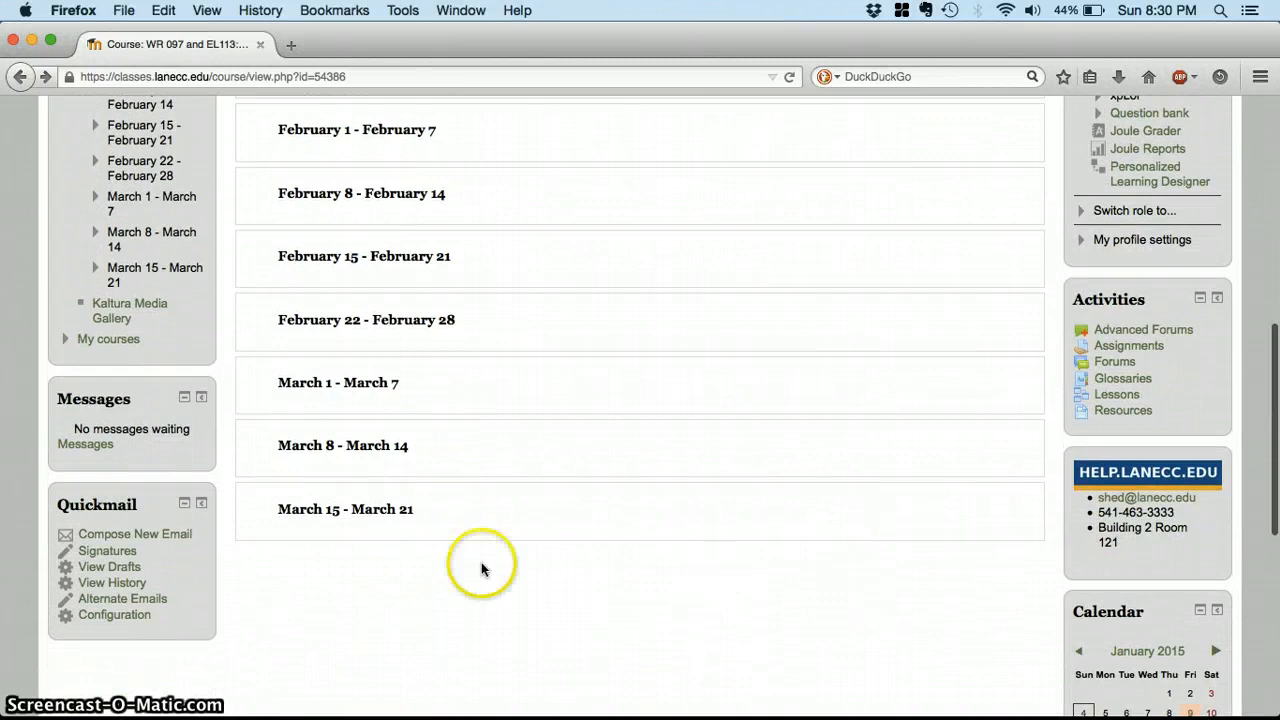
{"action": "mouse_move", "coordinate": [142, 442]}
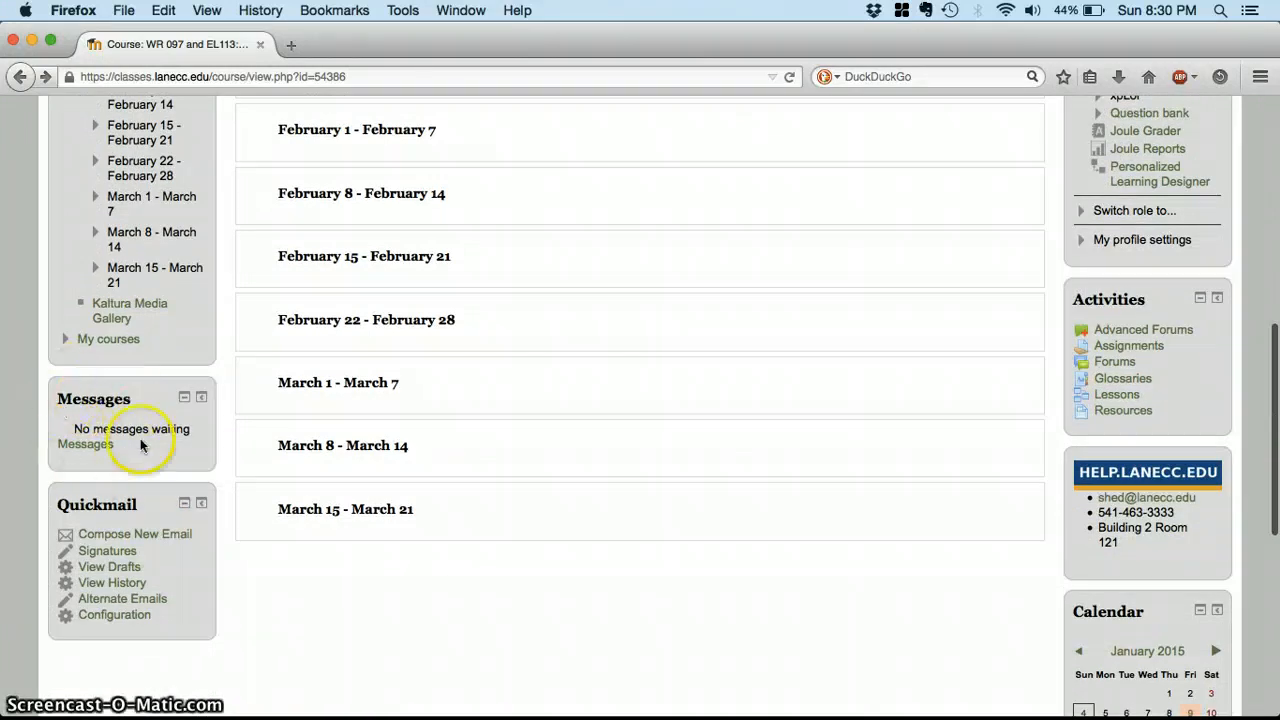
{"action": "mouse_move", "coordinate": [84, 448]}
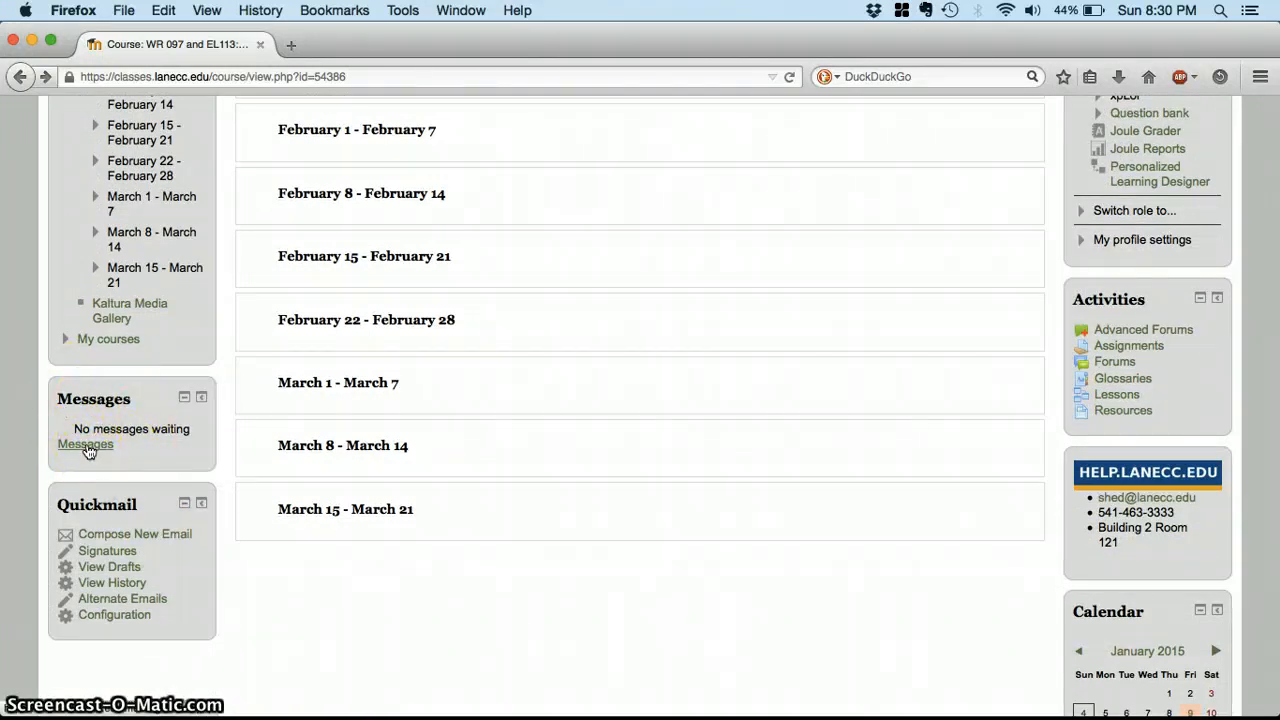
{"action": "left_click", "coordinate": [84, 444]}
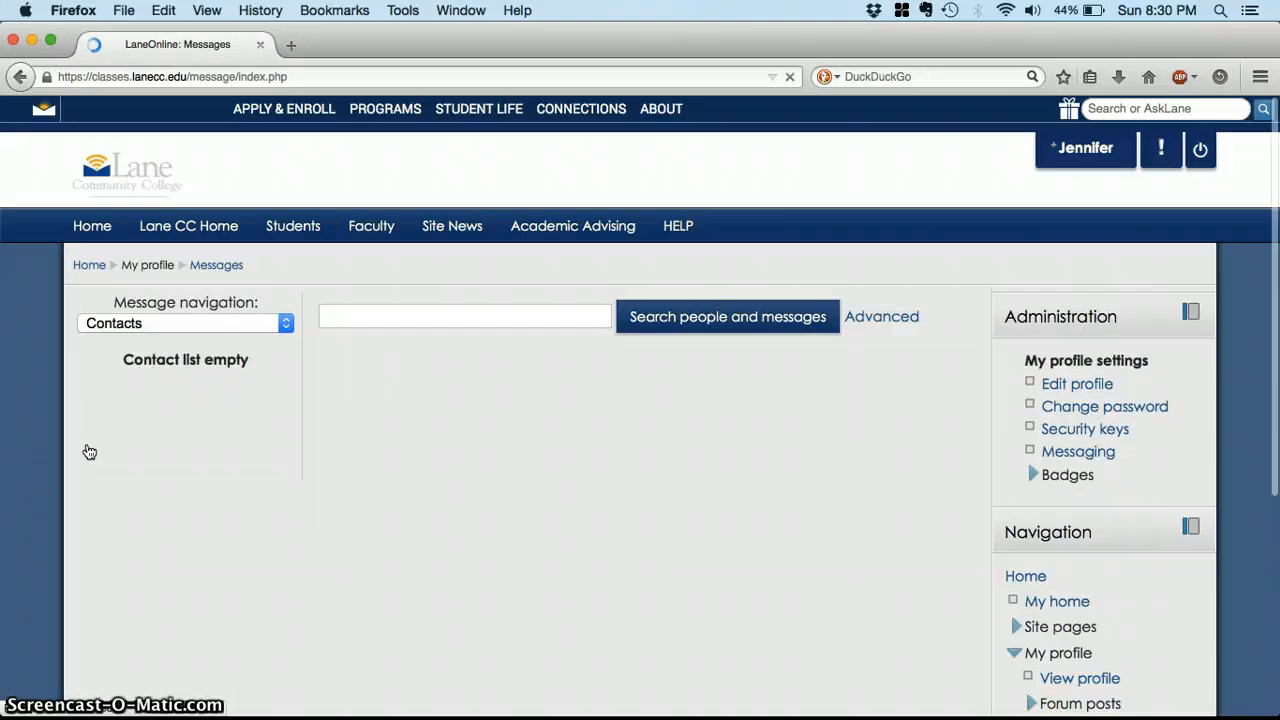
{"action": "left_click", "coordinate": [460, 316]}
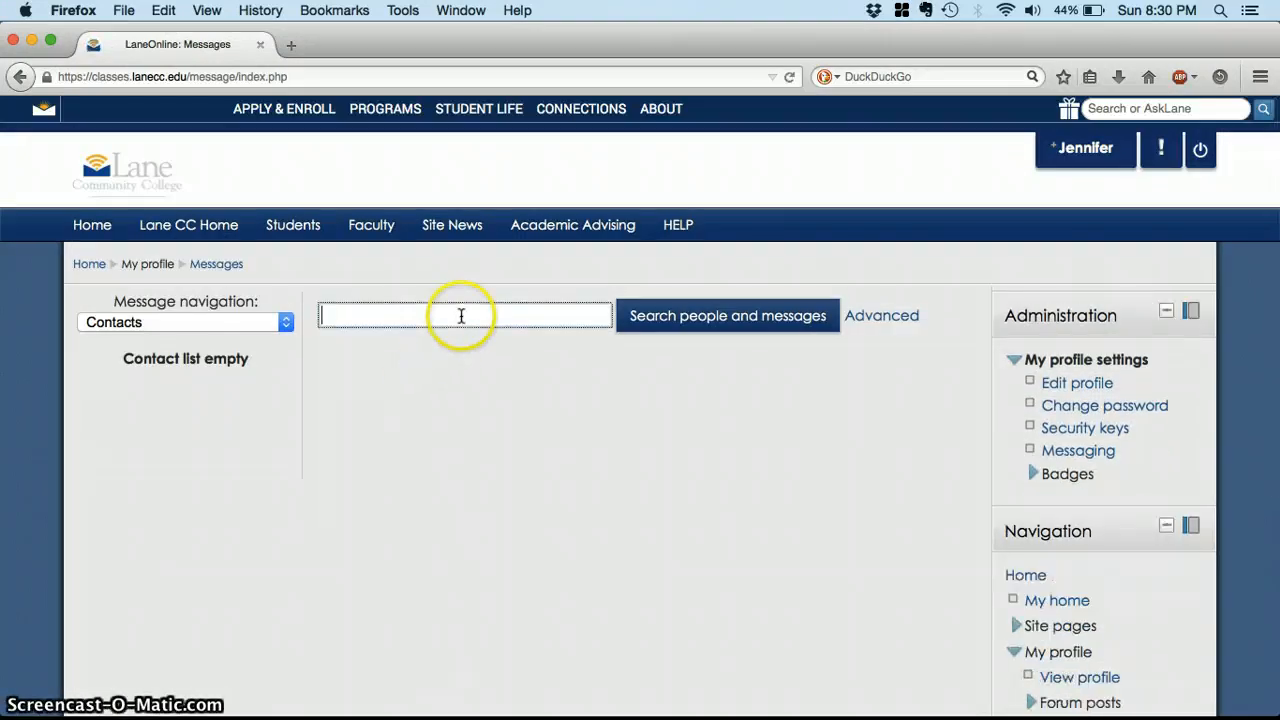
{"action": "type", "text": "kepka"}
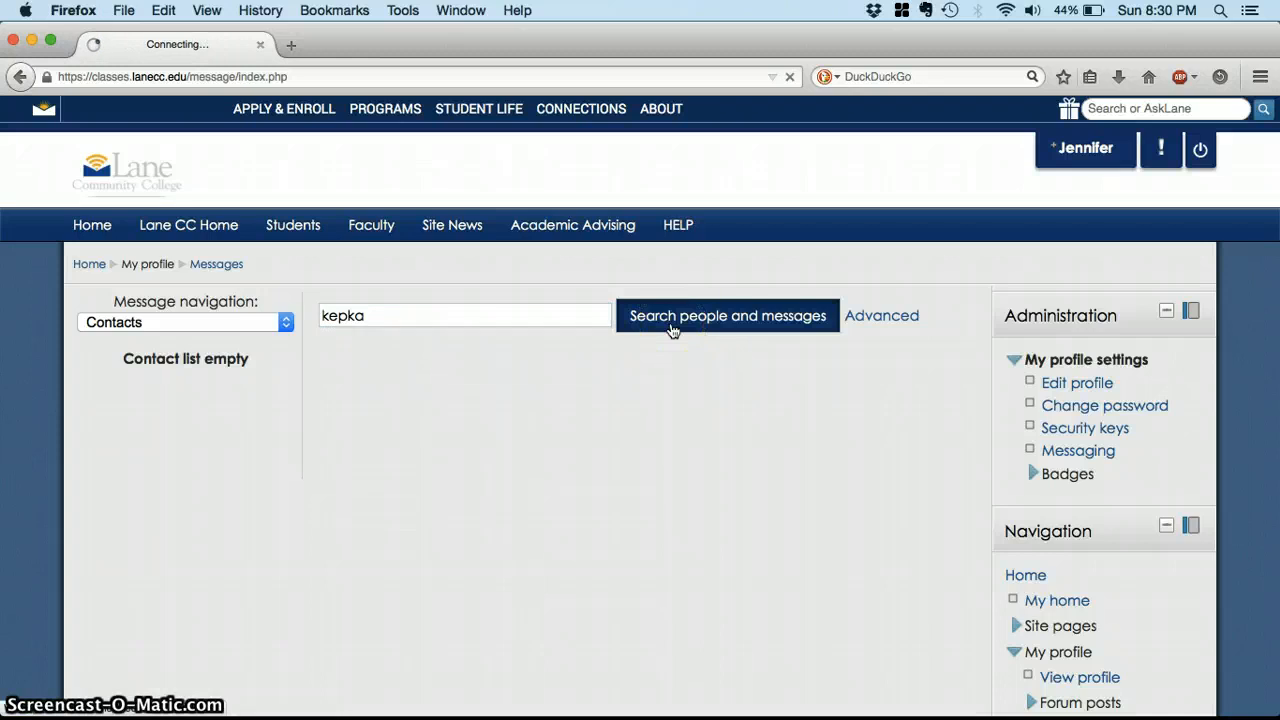
{"action": "left_click", "coordinate": [728, 316]}
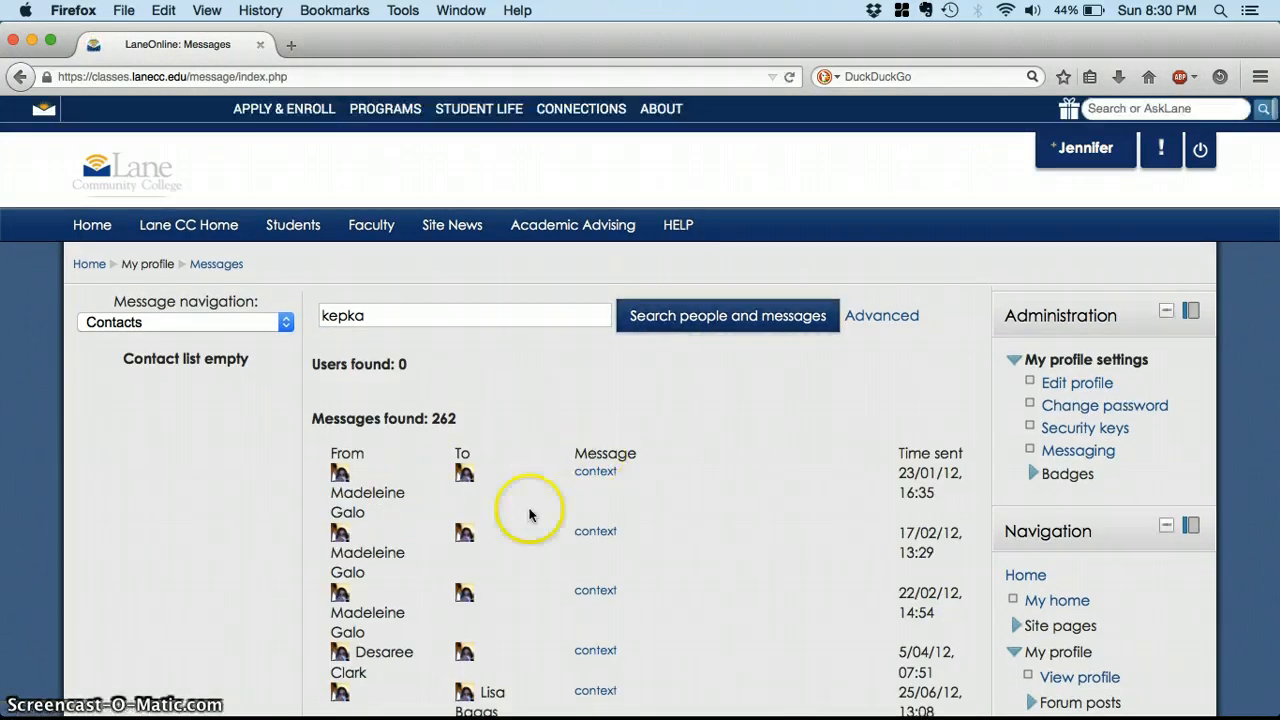
{"action": "mouse_move", "coordinate": [510, 468]}
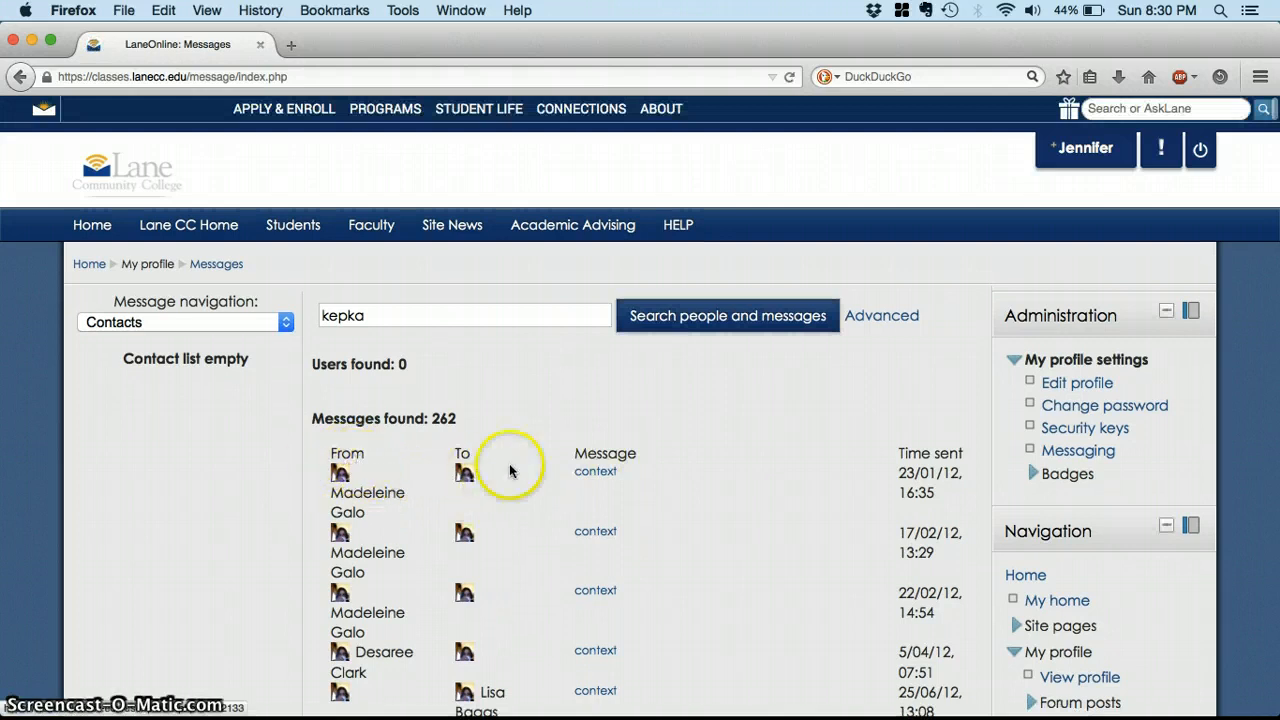
{"action": "mouse_move", "coordinate": [392, 398]}
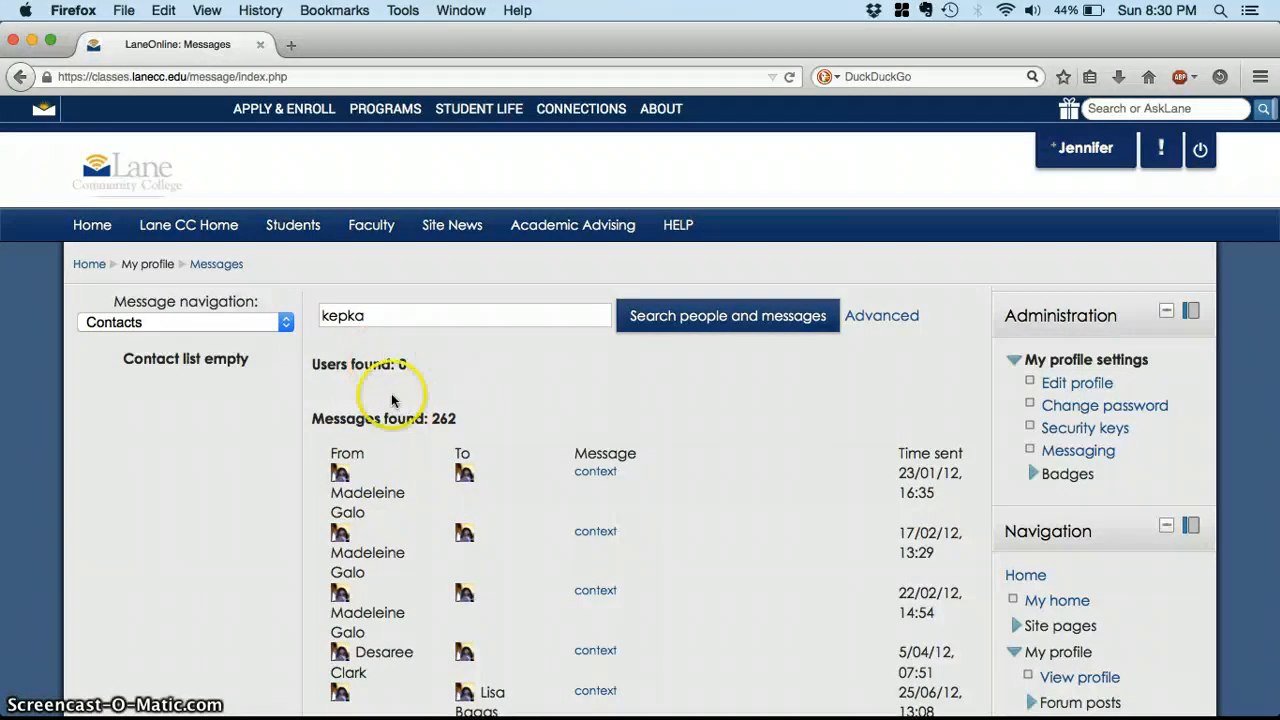
{"action": "mouse_move", "coordinate": [616, 440]}
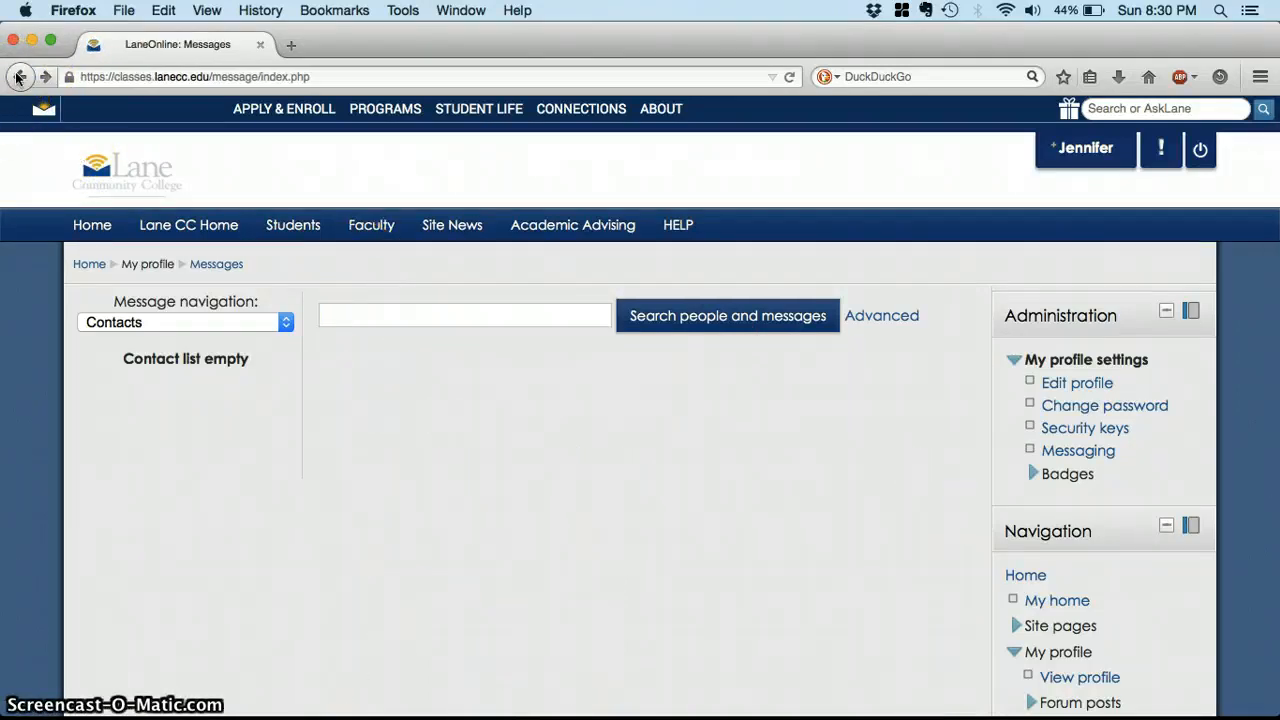
{"action": "left_click", "coordinate": [20, 76]}
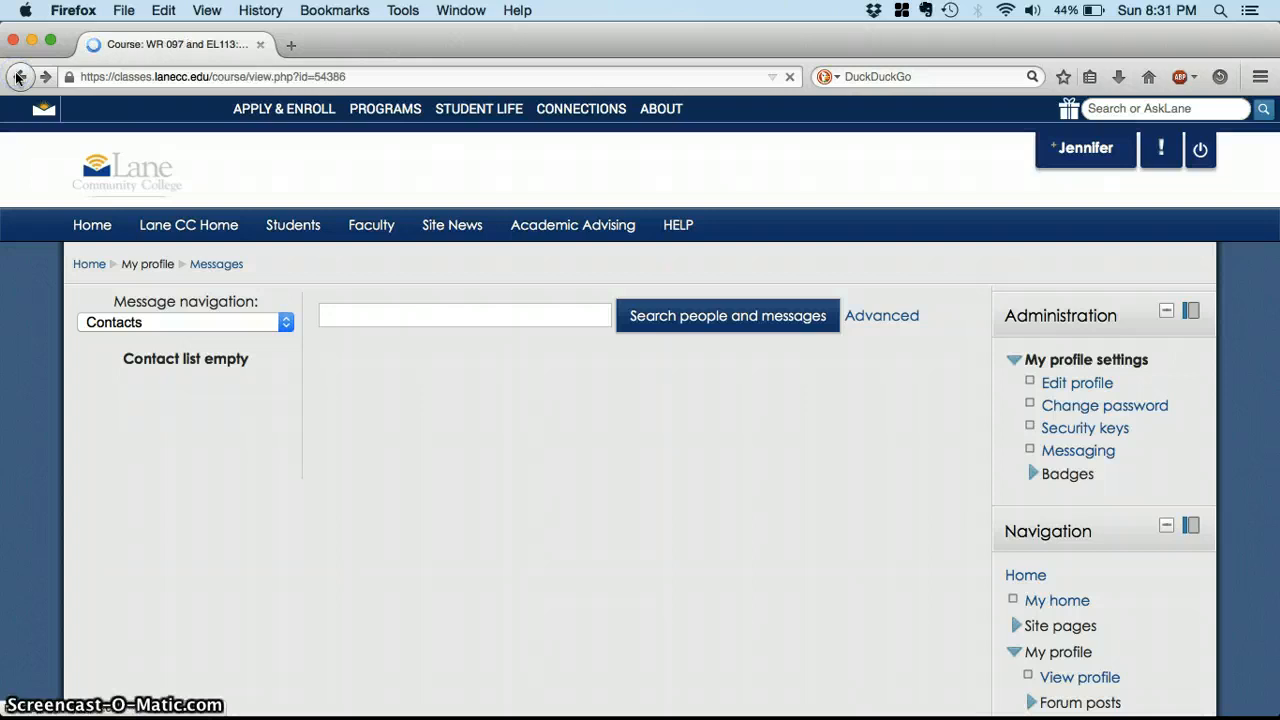
- Back on the WR 097/EL113 course page, bring the HELP.LANECC.EDU help desk block into view
{"action": "left_click", "coordinate": [24, 76]}
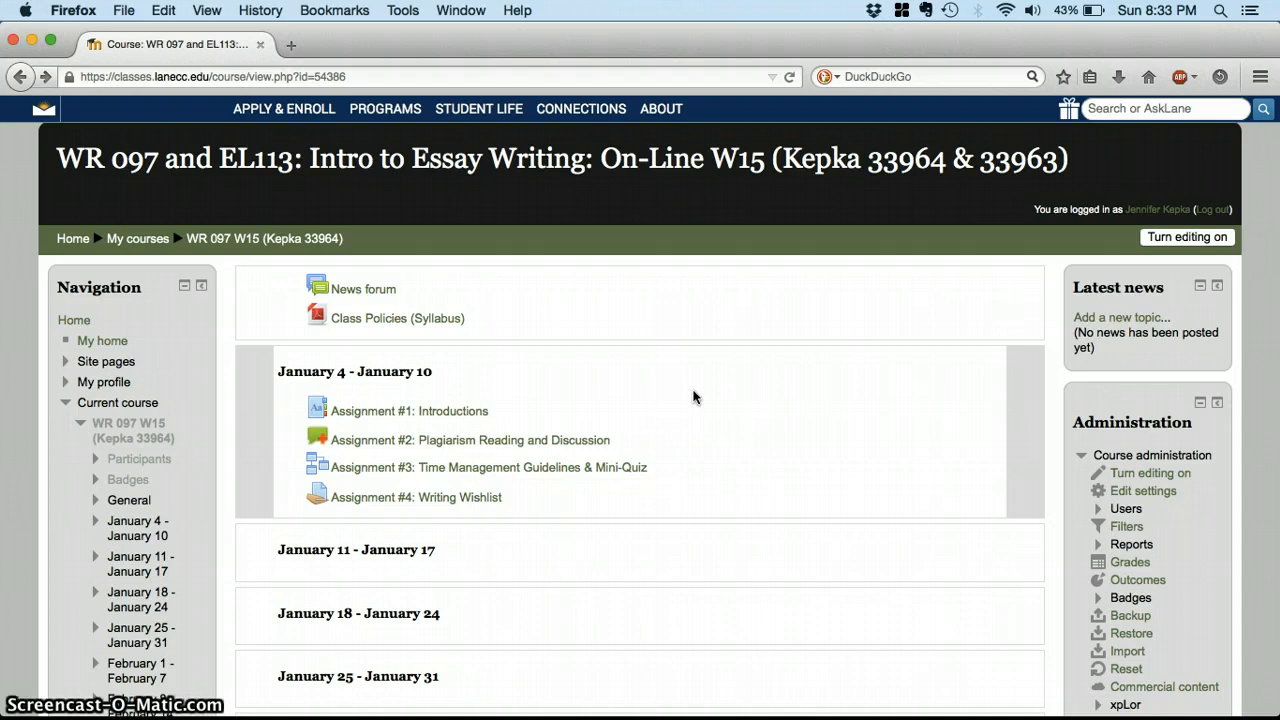
{"action": "scroll", "scroll_direction": "down", "scroll_amount": 3}
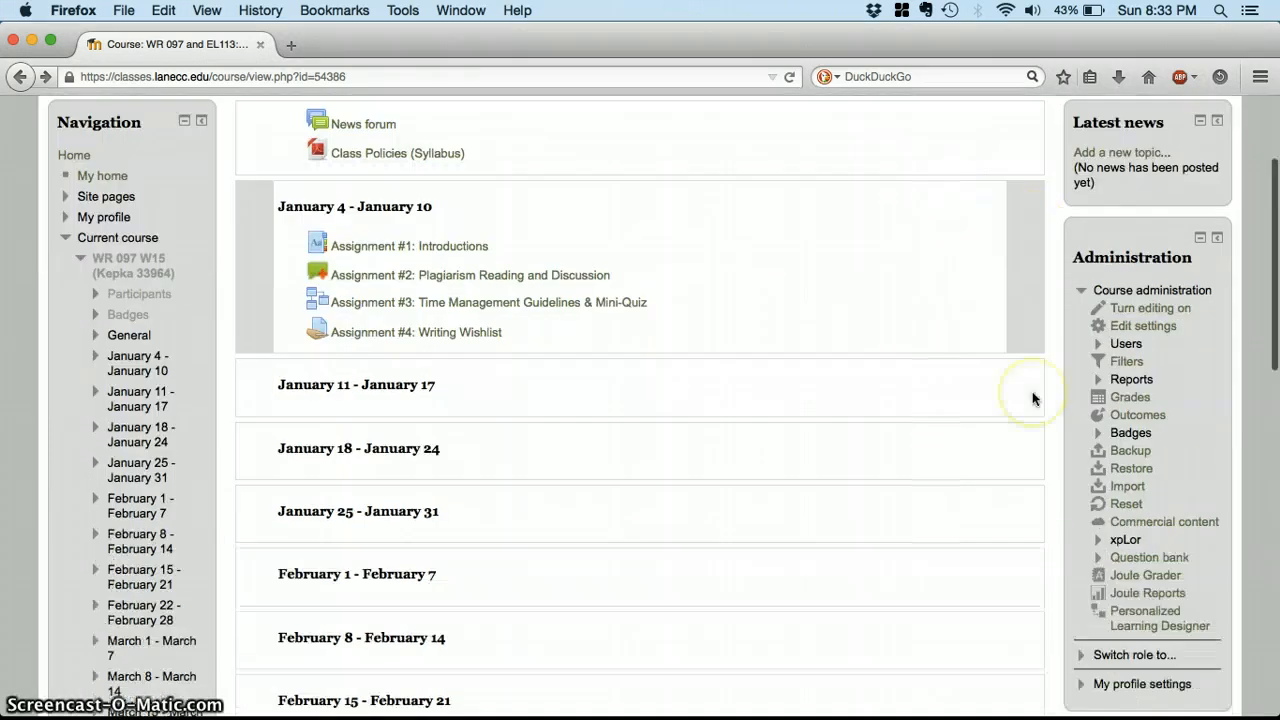
{"action": "scroll", "scroll_direction": "down", "scroll_amount": 3}
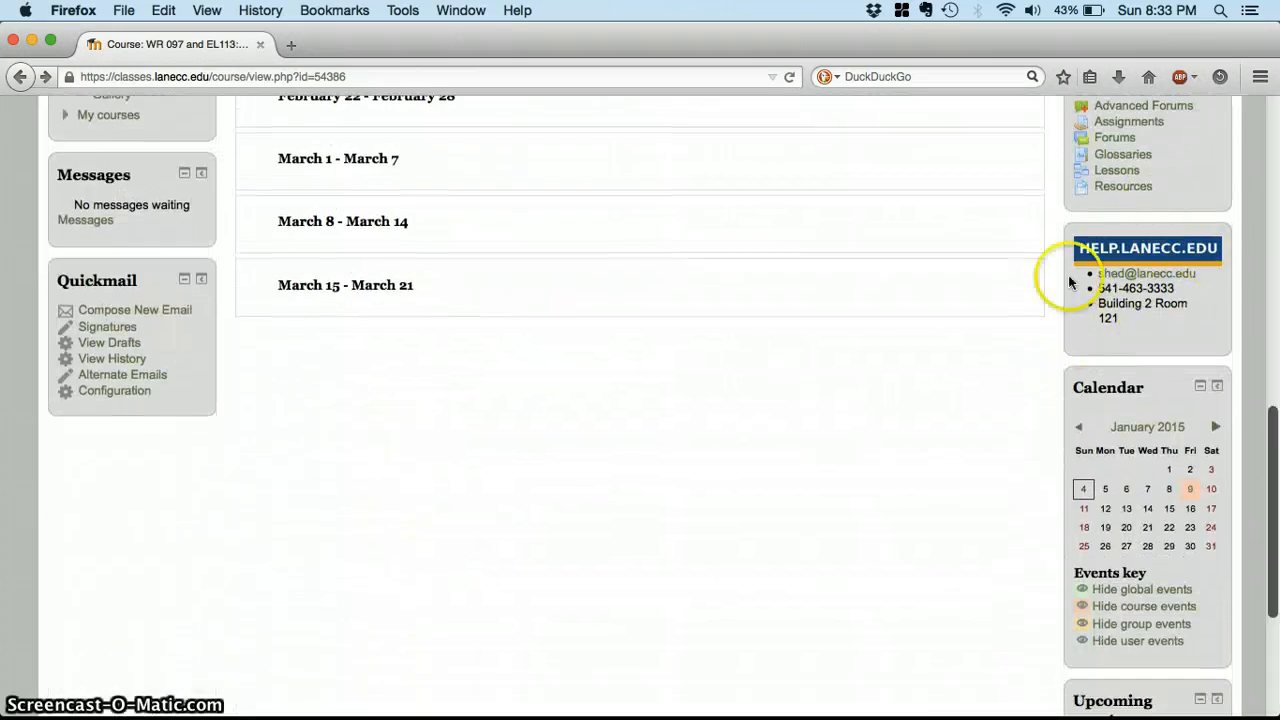